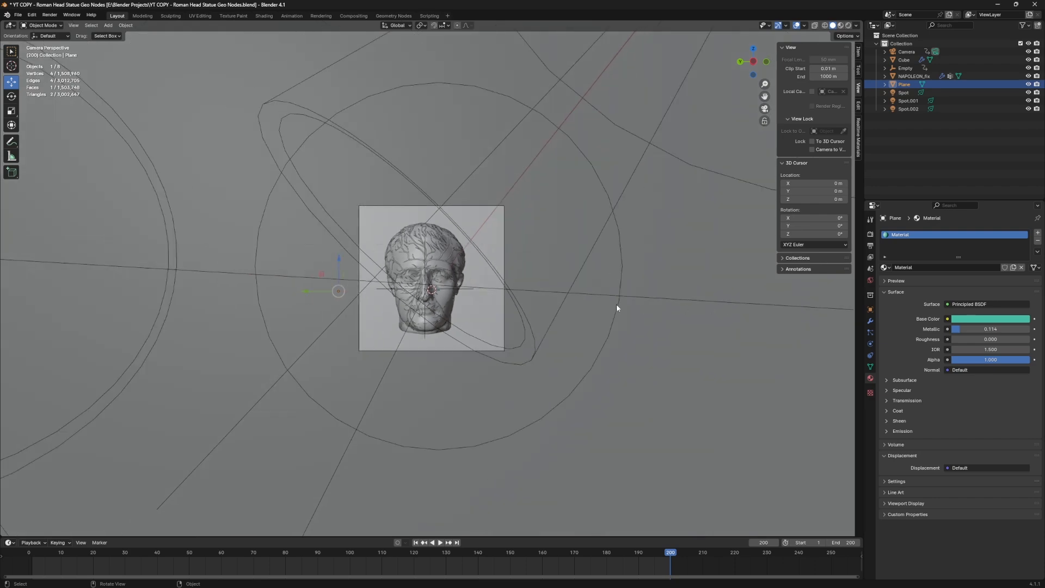
Step: Orbit the viewport out of camera view to look at the Roman head model
{"action": "left_click_drag", "start_coordinate": [617, 308], "coordinate": [587, 338]}
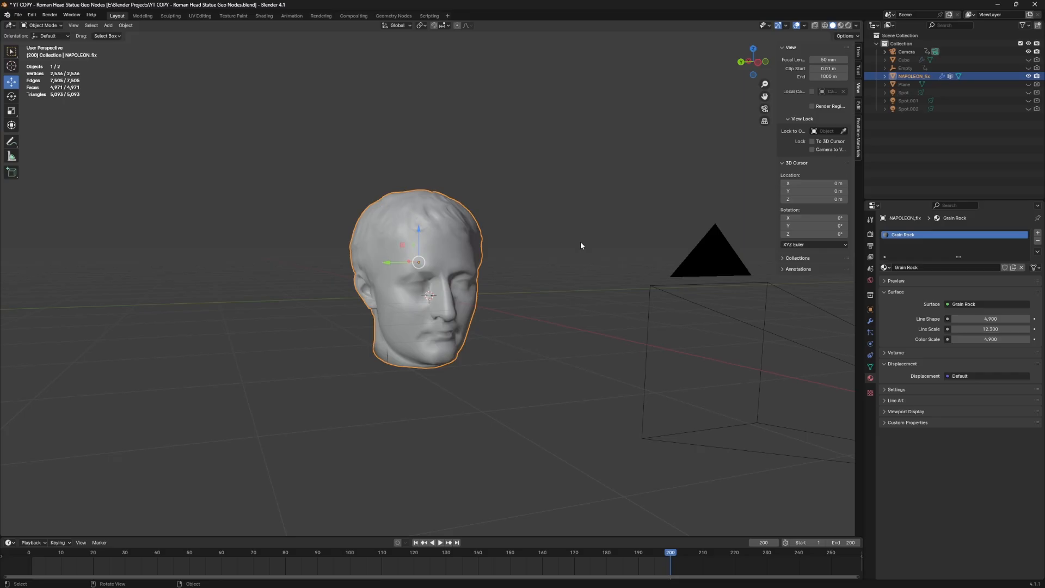
Step: Add a new cube mesh, Cube.001, to the scene
{"action": "left_click", "coordinate": [107, 25]}
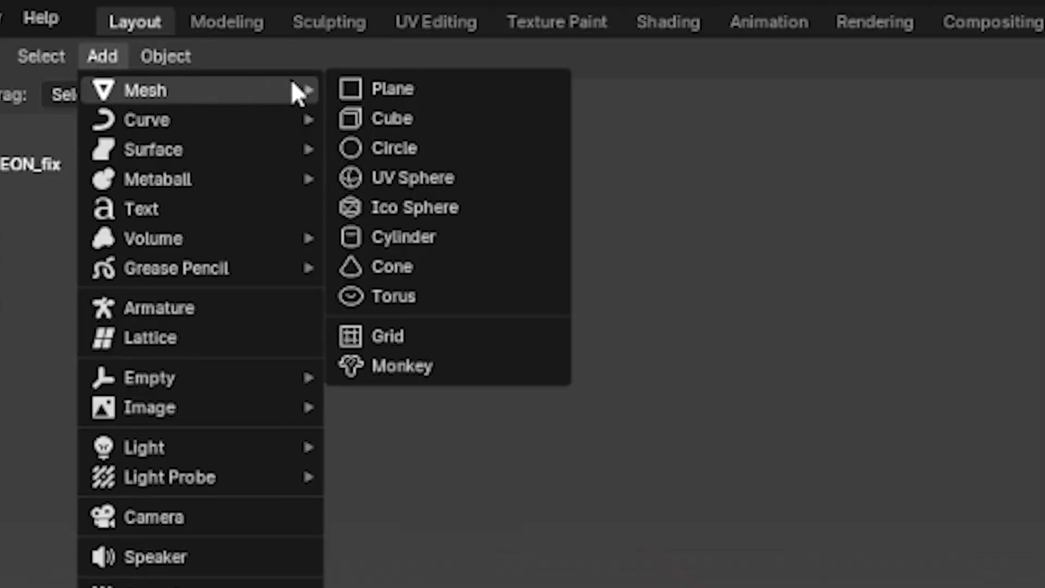
{"action": "left_click", "coordinate": [393, 118]}
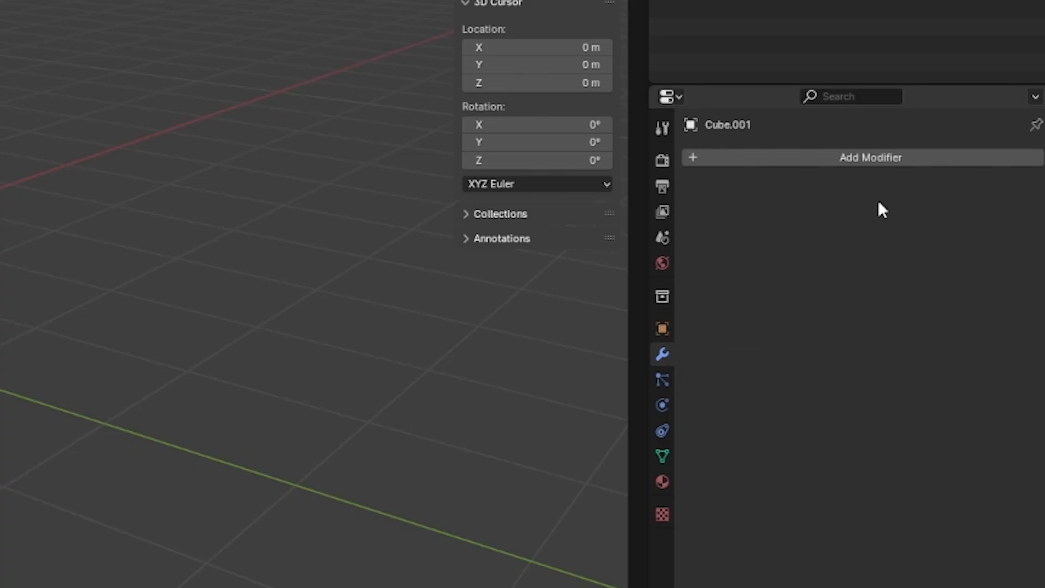
Step: Add a Geometry Nodes modifier to Cube.001
{"action": "left_click", "coordinate": [869, 157]}
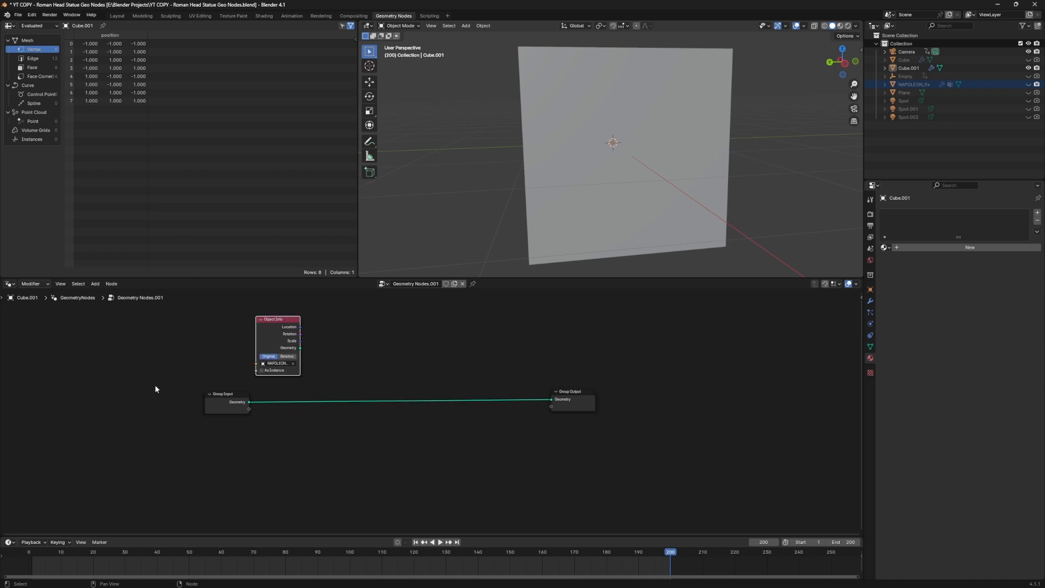
Step: Remove the Group Input node and link Object Info Geometry into Group Output
{"action": "left_click", "coordinate": [226, 402]}
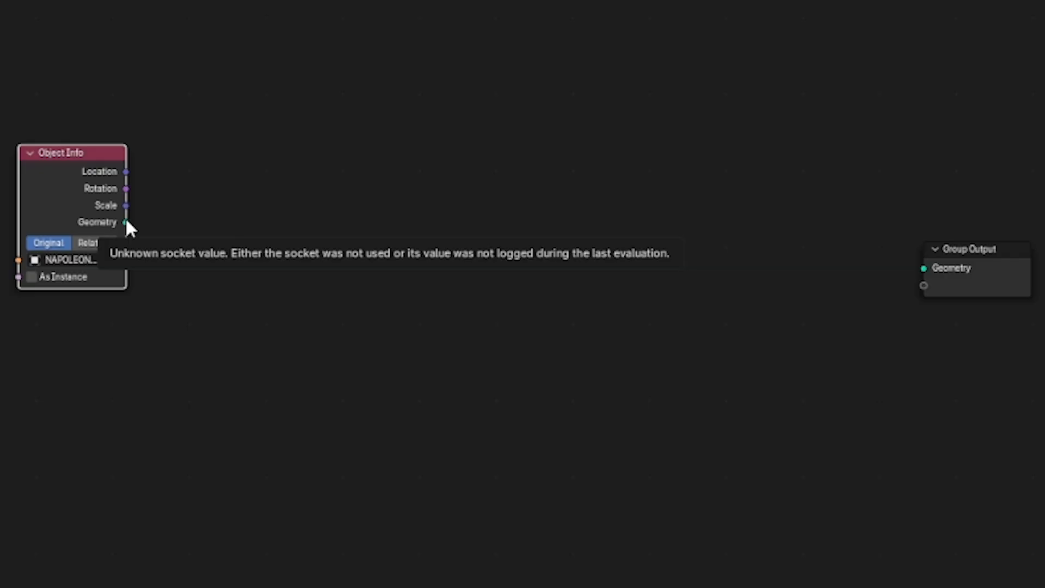
{"action": "left_click_drag", "start_coordinate": [126, 223], "coordinate": [540, 245]}
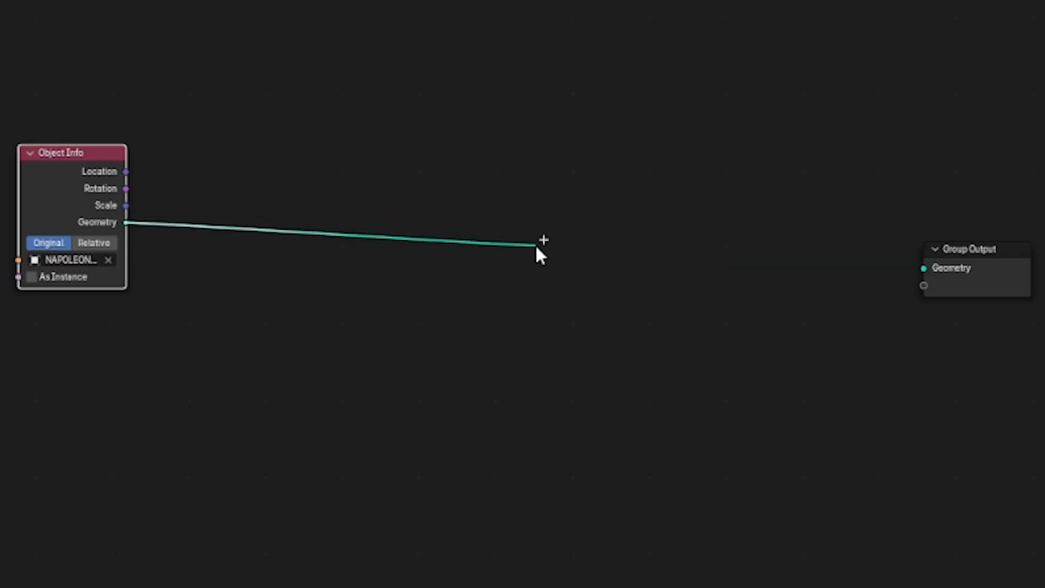
{"action": "left_click_drag", "start_coordinate": [540, 253], "coordinate": [926, 268]}
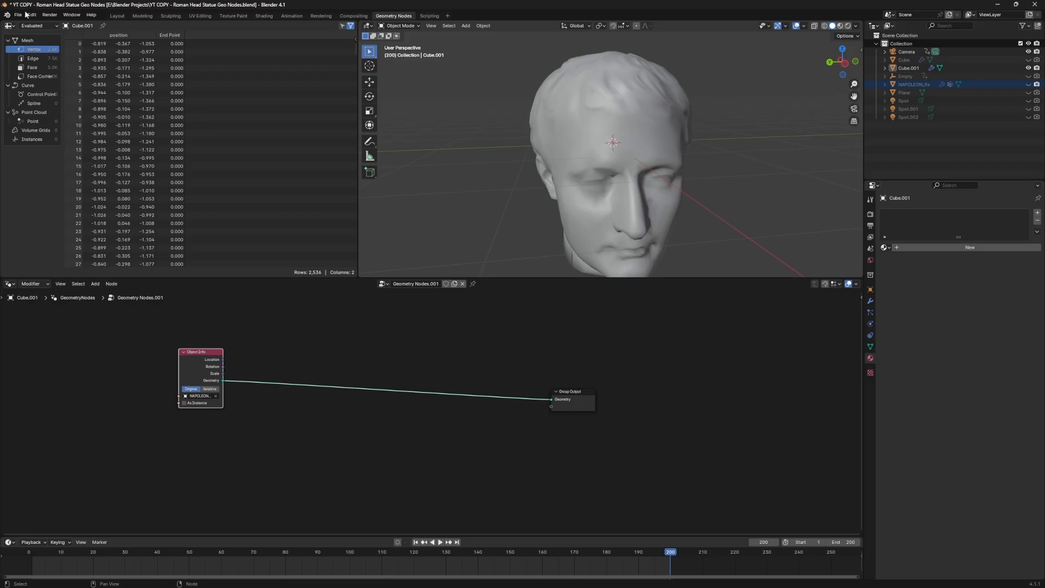
Step: Add an Edge Paths to Curves node onto the geometry link
{"action": "key", "text": "shift+a"}
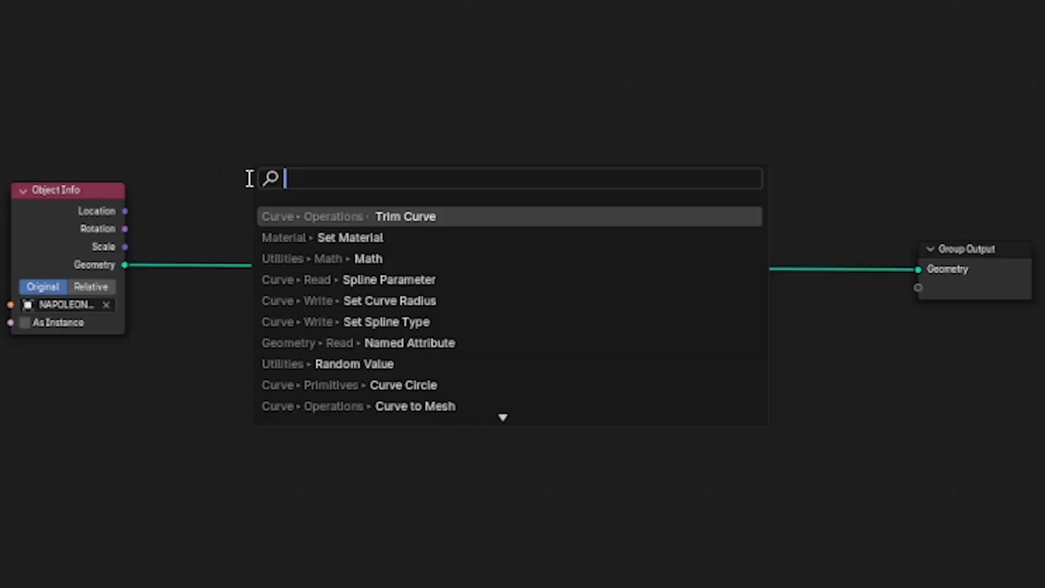
{"action": "type", "text": "edge path to"}
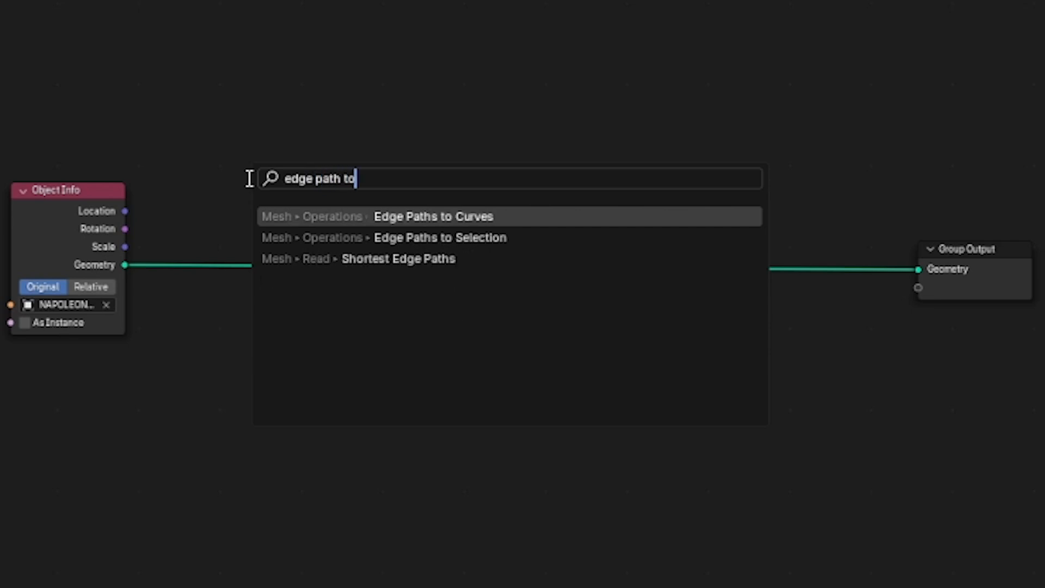
{"action": "left_click", "coordinate": [434, 216]}
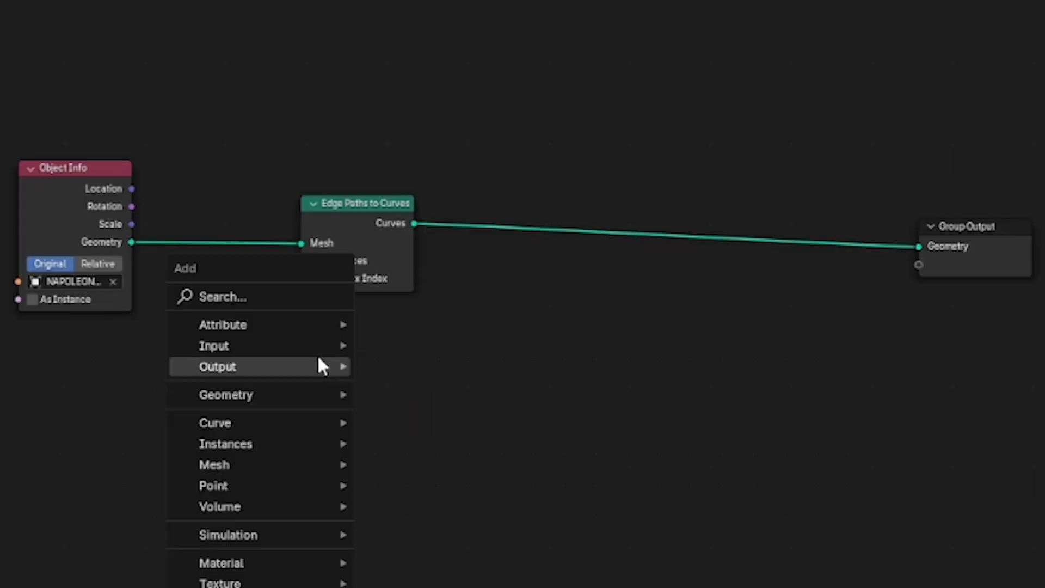
Step: Add a Shortest Edge Paths node and link Next Vertex Index into Edge Paths to Curves
{"action": "type", "text": "s"}
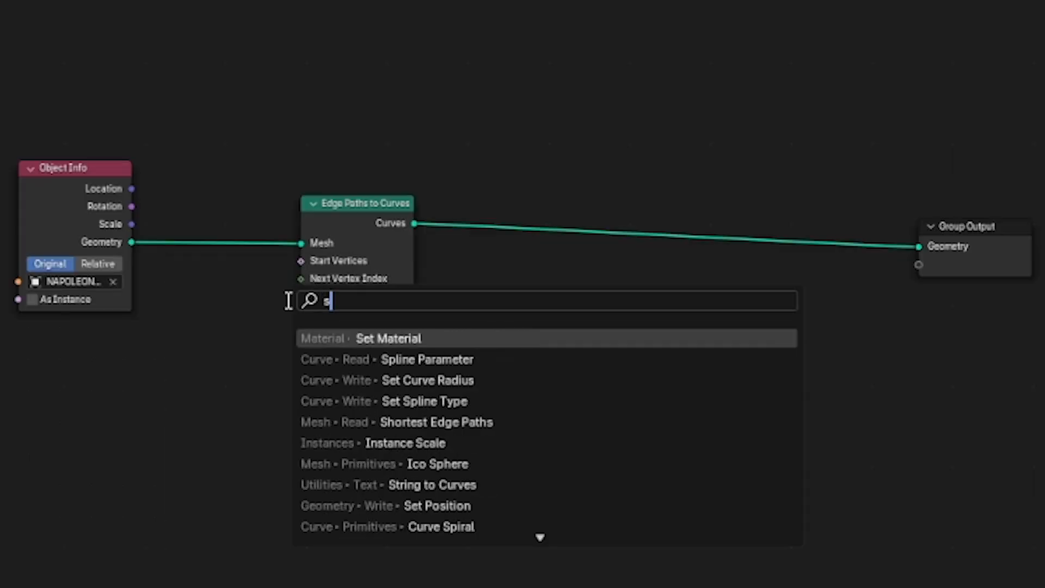
{"action": "type", "text": "shortest"}
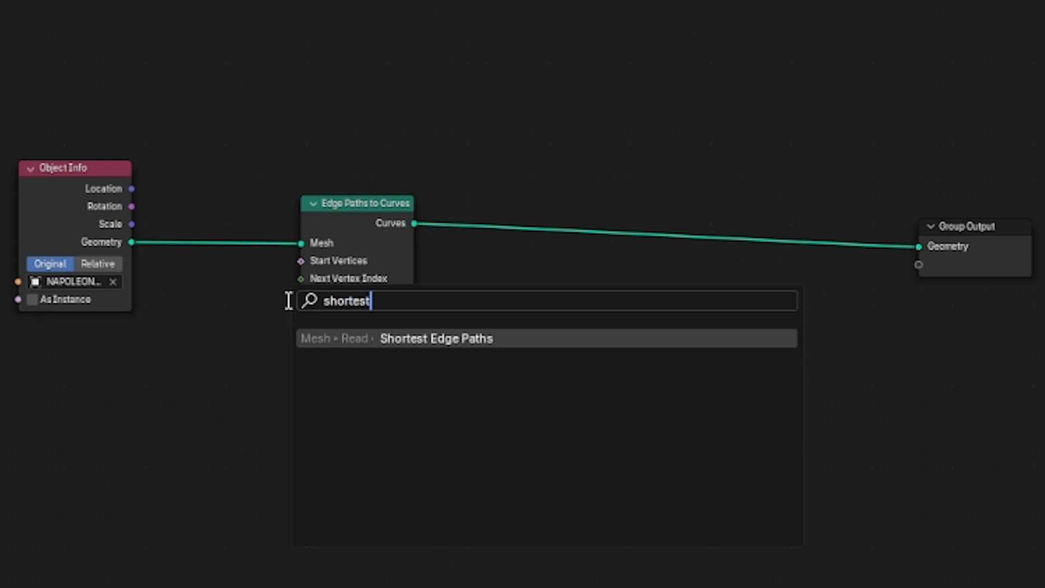
{"action": "left_click", "coordinate": [436, 339]}
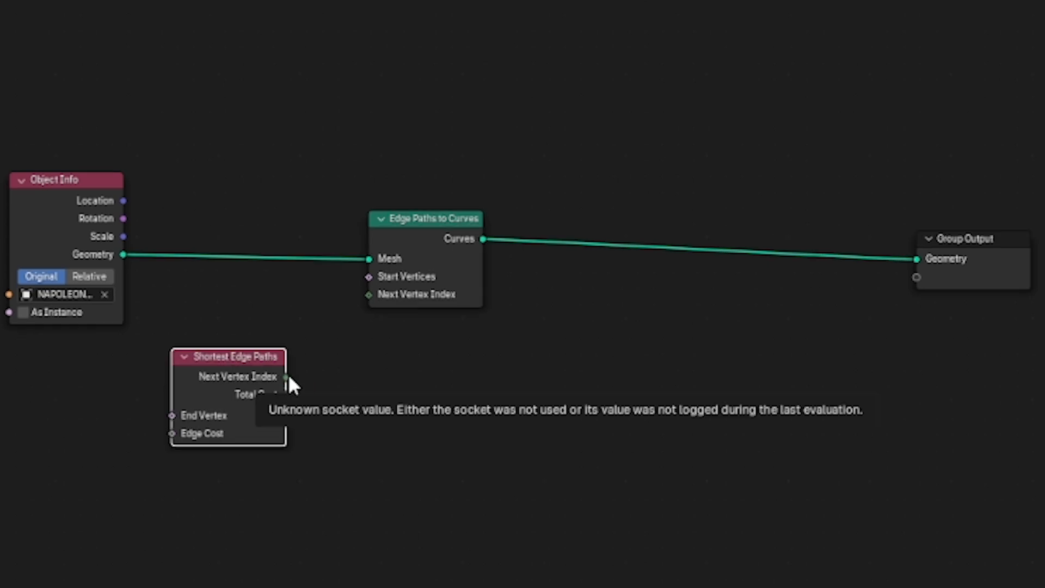
{"action": "left_click_drag", "start_coordinate": [285, 376], "coordinate": [369, 294]}
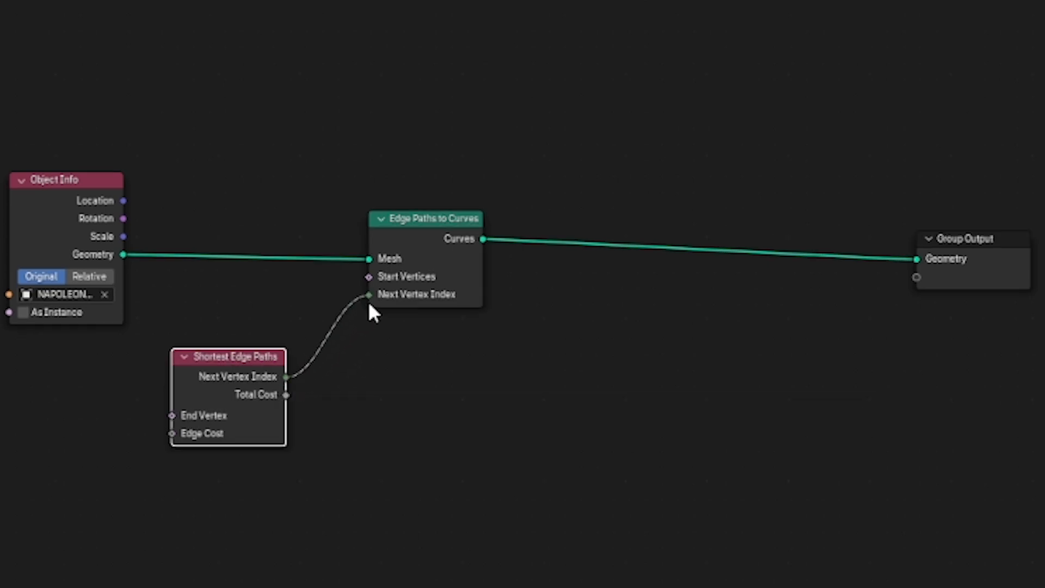
{"action": "mouse_move", "coordinate": [454, 452]}
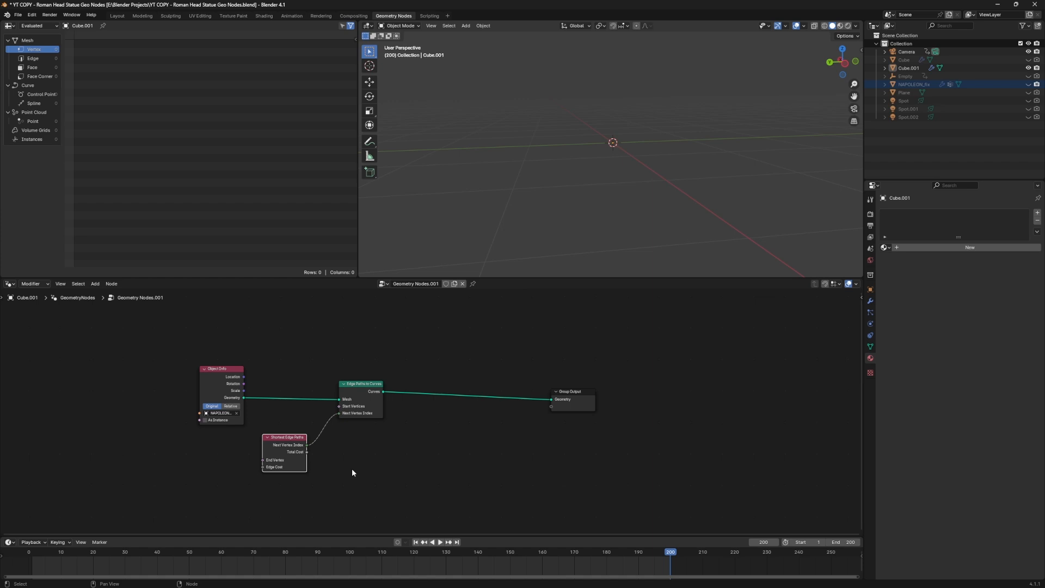
{"action": "mouse_move", "coordinate": [294, 455]}
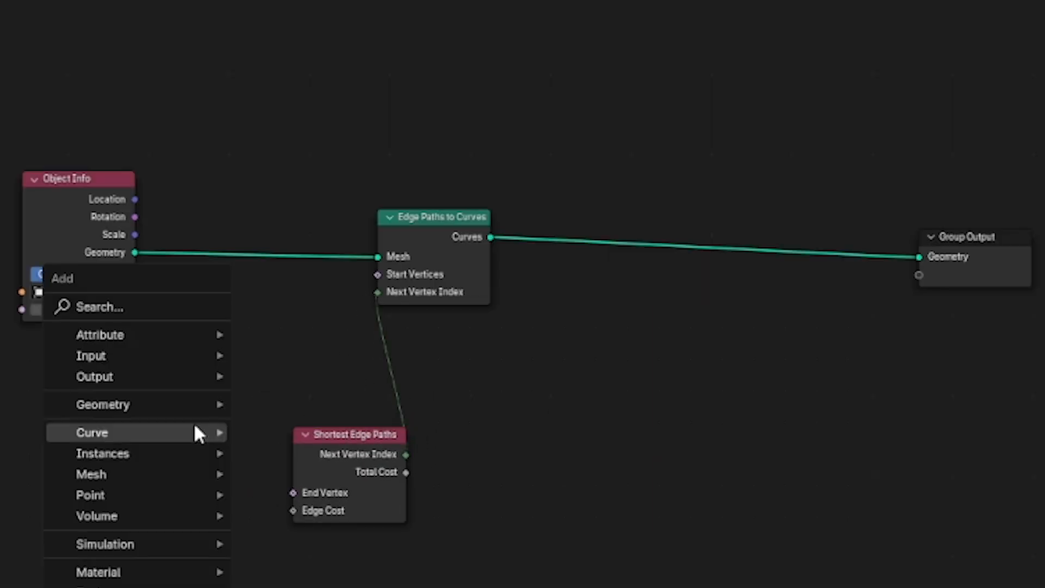
Step: Add a Random Value node set to Boolean and connect it
{"action": "type", "text": "random"}
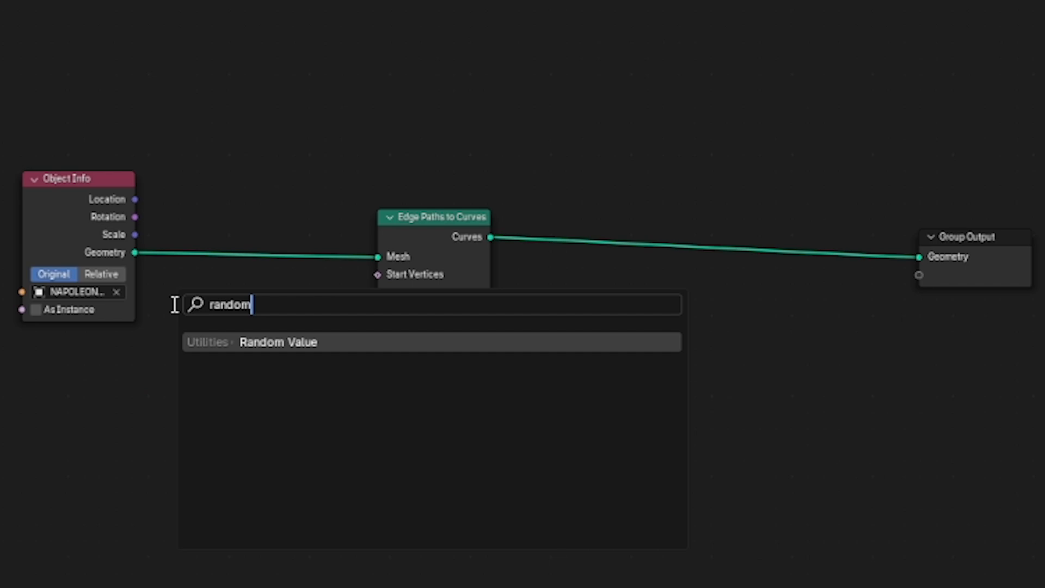
{"action": "left_click", "coordinate": [278, 342]}
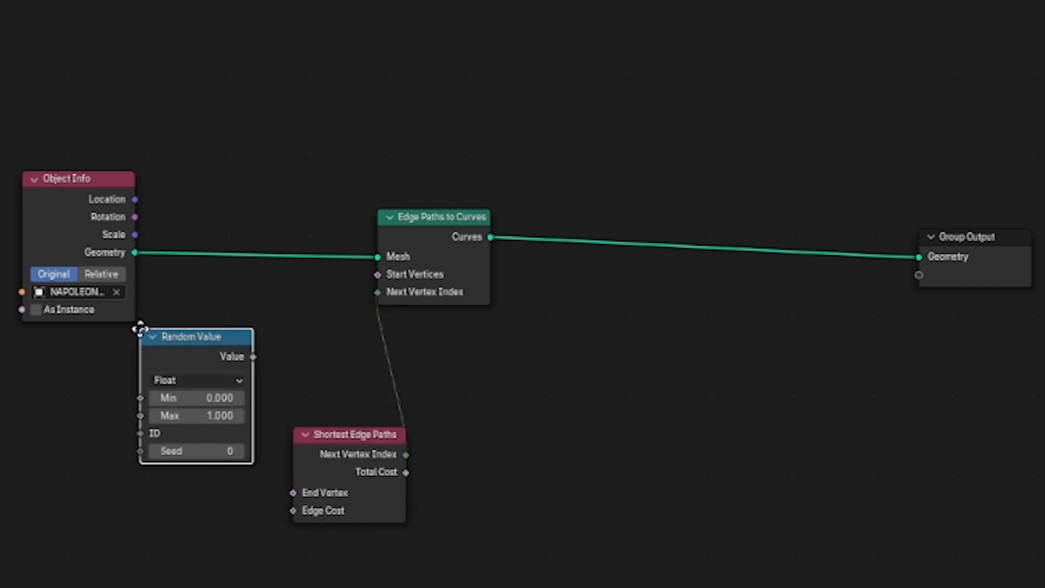
{"action": "left_click", "coordinate": [196, 380]}
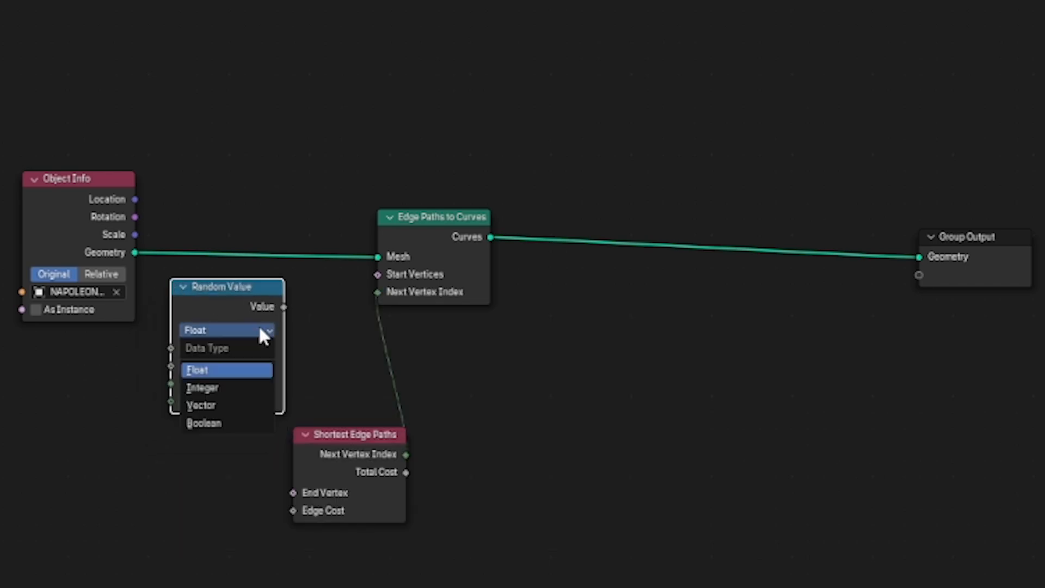
{"action": "left_click", "coordinate": [204, 424]}
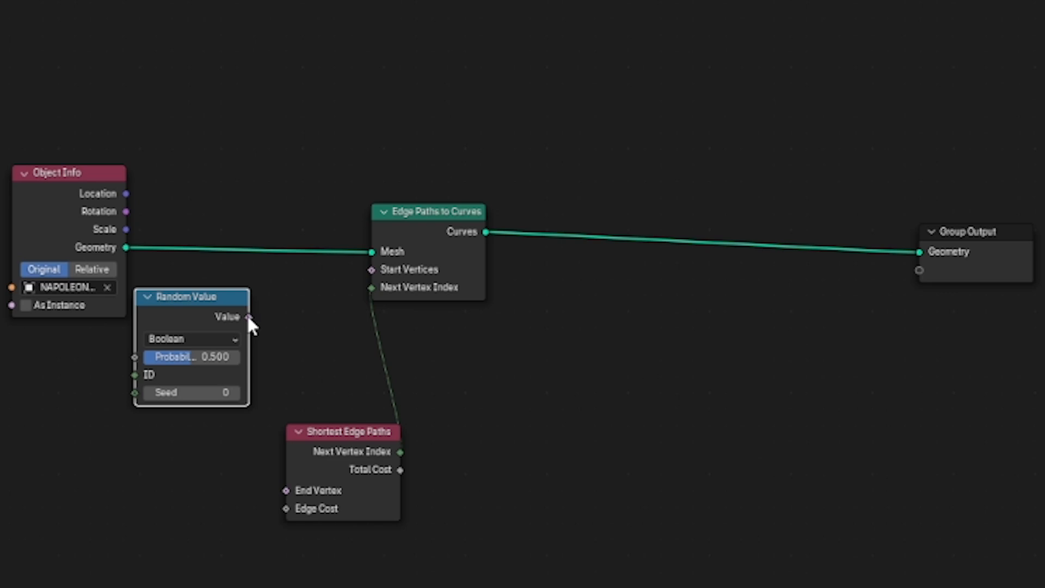
{"action": "left_click_drag", "start_coordinate": [244, 317], "coordinate": [371, 269]}
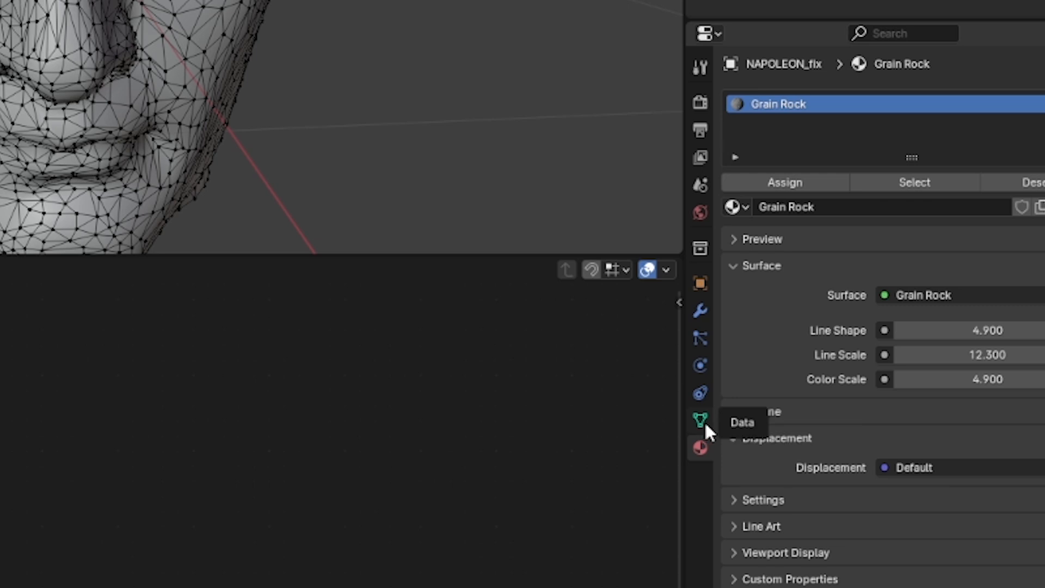
Step: Add a new vertex group to the head mesh and rename it EP
{"action": "left_click", "coordinate": [699, 420]}
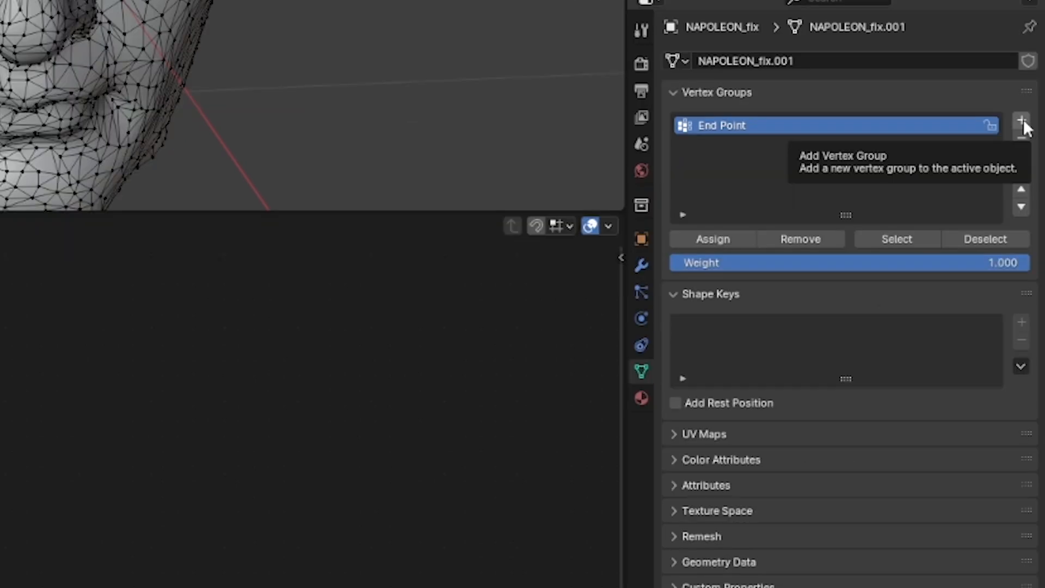
{"action": "left_click", "coordinate": [1021, 120]}
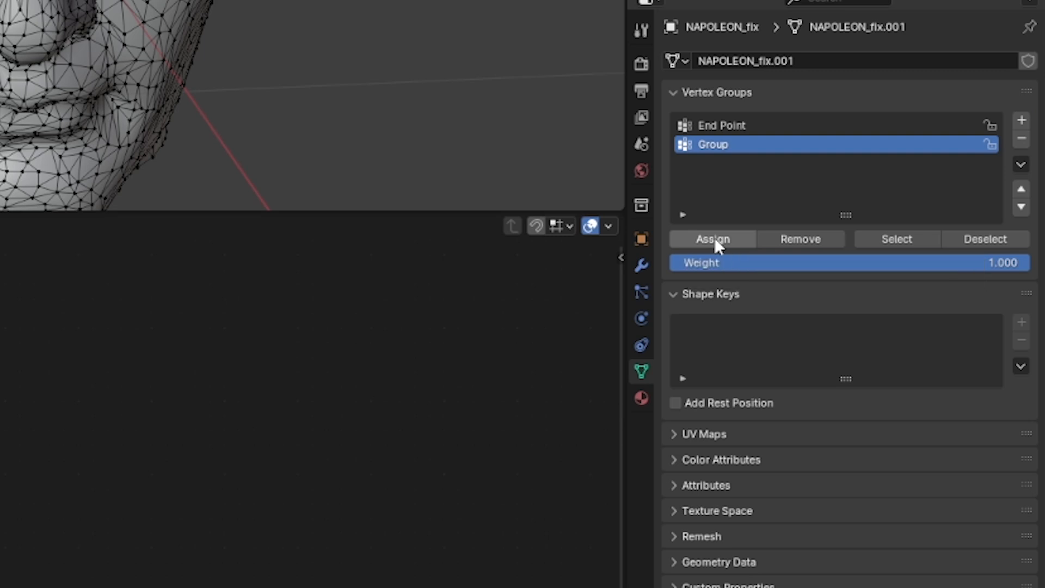
{"action": "double_click", "coordinate": [713, 144]}
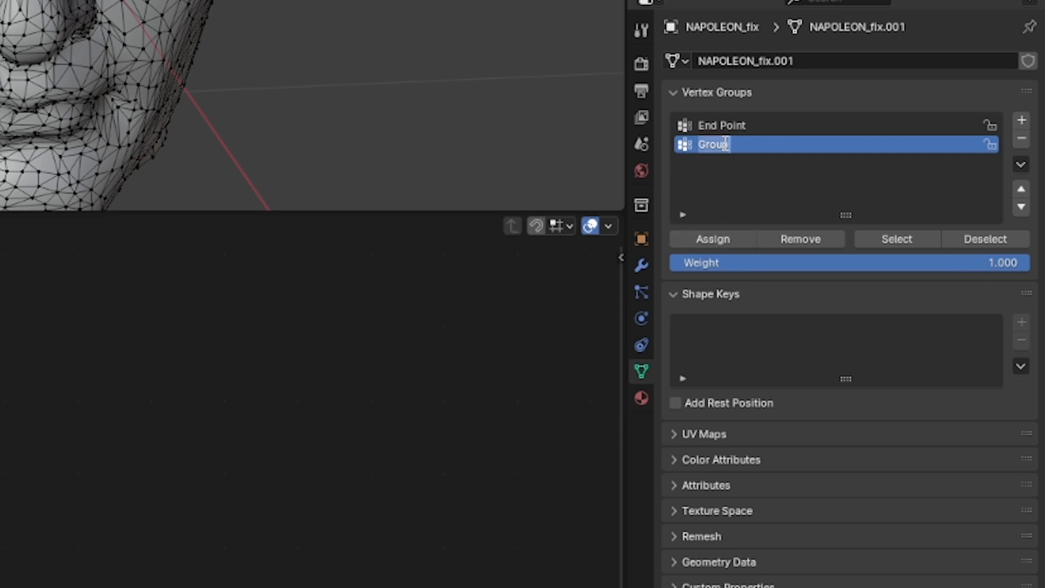
{"action": "type", "text": "EP"}
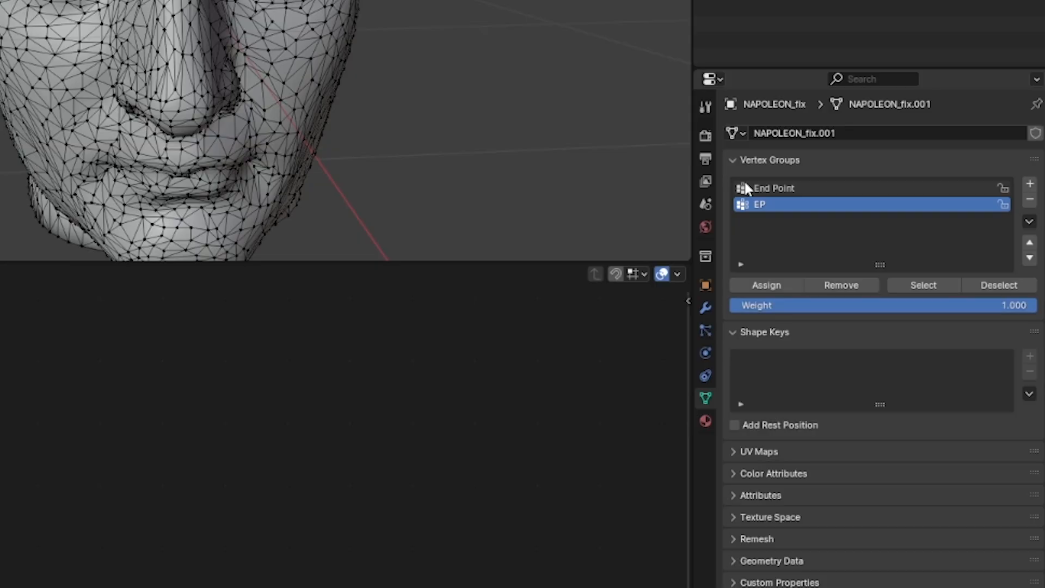
{"action": "mouse_move", "coordinate": [773, 202]}
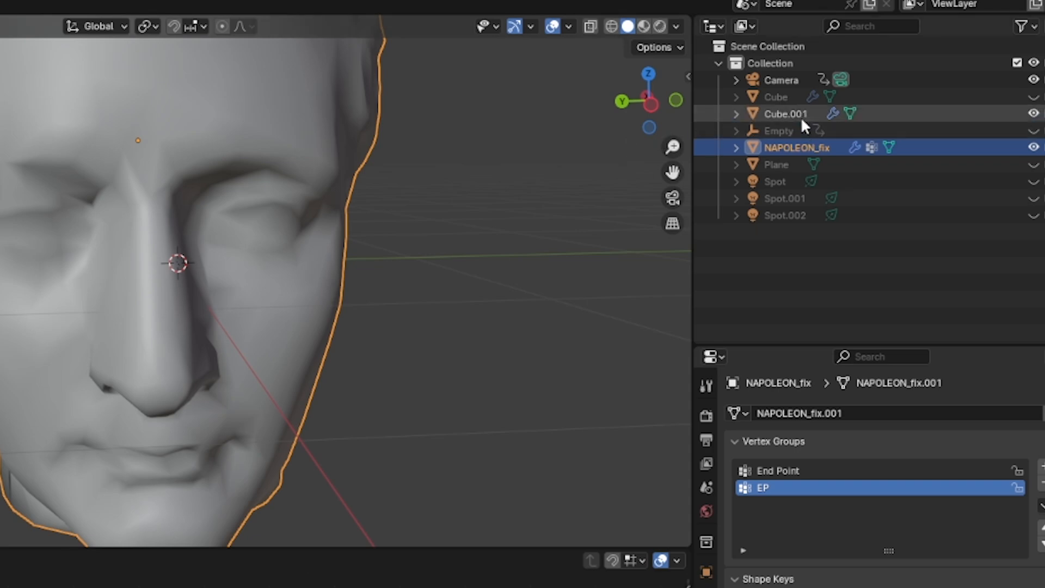
Step: On Cube.001, link the EP Named Attribute into Shortest Edge Paths End Vertex
{"action": "left_click", "coordinate": [785, 113]}
{"action": "type", "text": "named"}
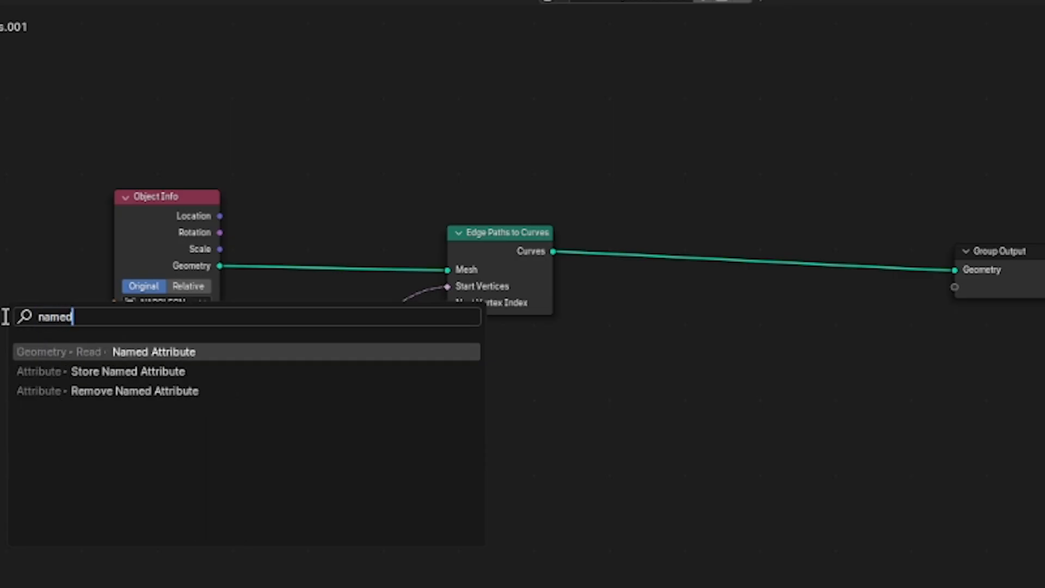
{"action": "mouse_move", "coordinate": [110, 336]}
{"action": "type", "text": "EP"}
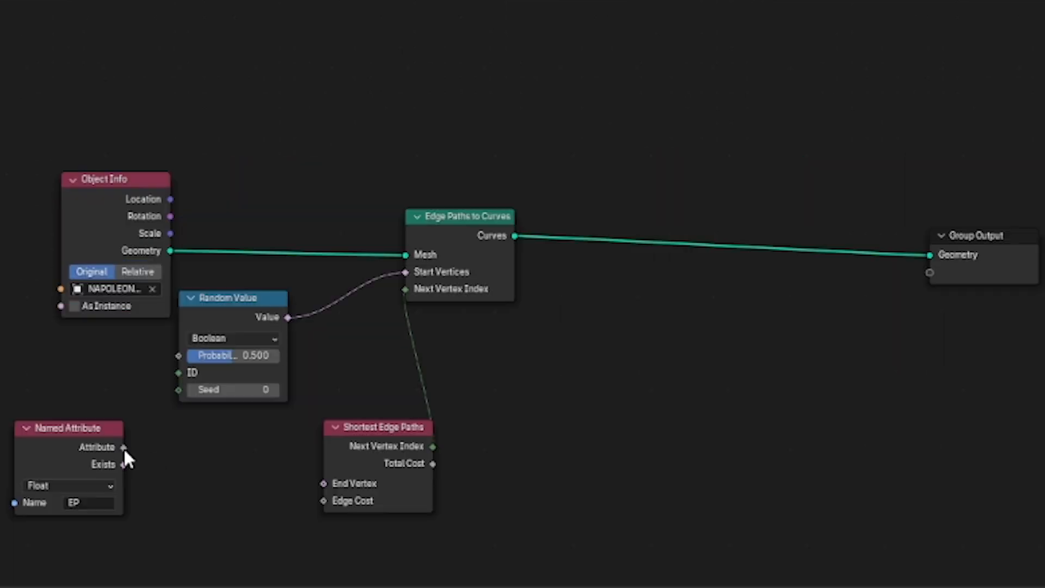
{"action": "left_click_drag", "start_coordinate": [123, 447], "coordinate": [323, 483]}
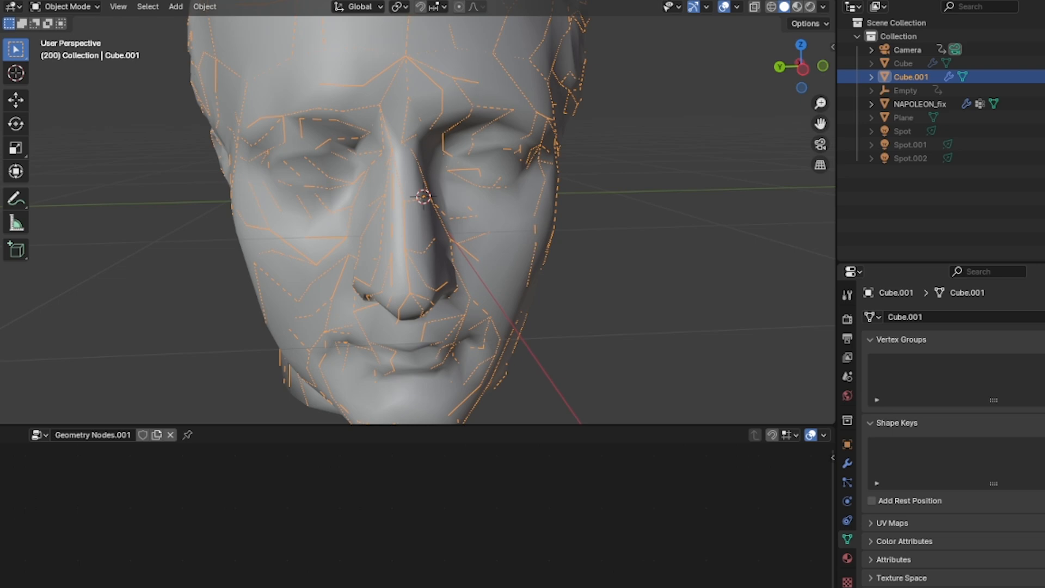
{"action": "type", "text": "curve to mes"}
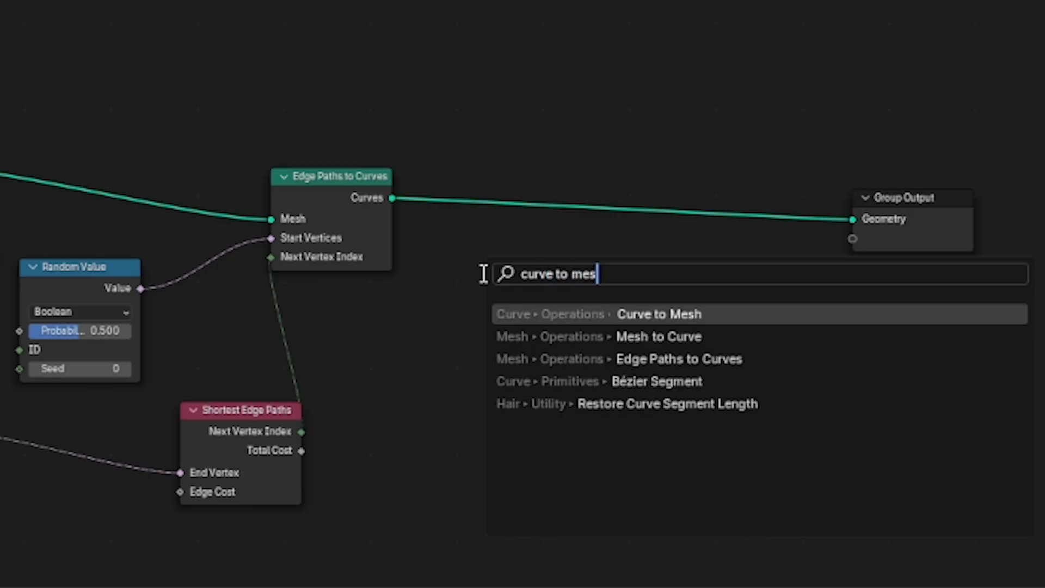
Step: Add Curve to Mesh with a Curve Circle profile of 0.008 m radius
{"action": "left_click", "coordinate": [632, 314]}
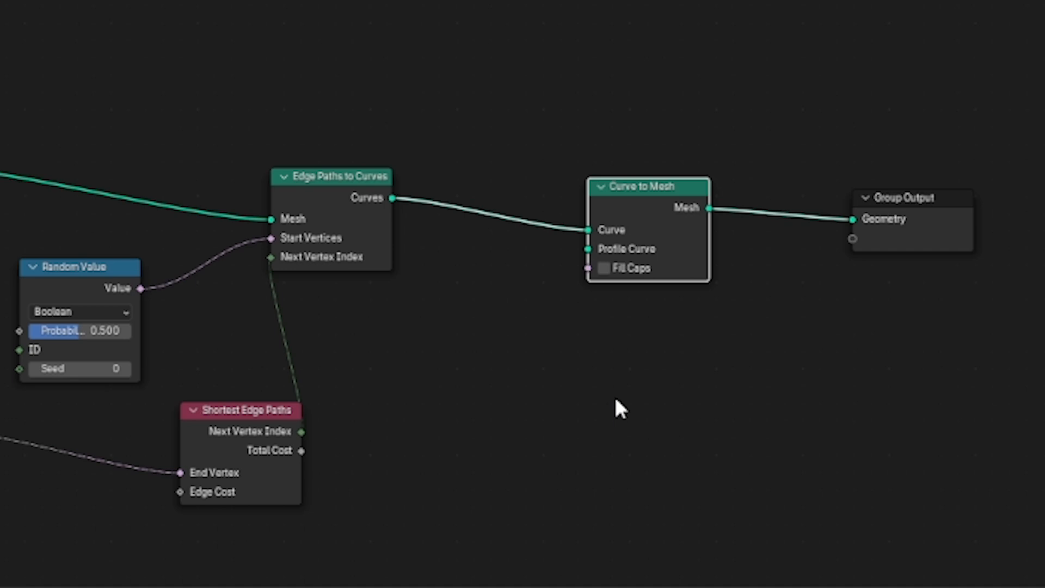
{"action": "type", "text": "cuve circle"}
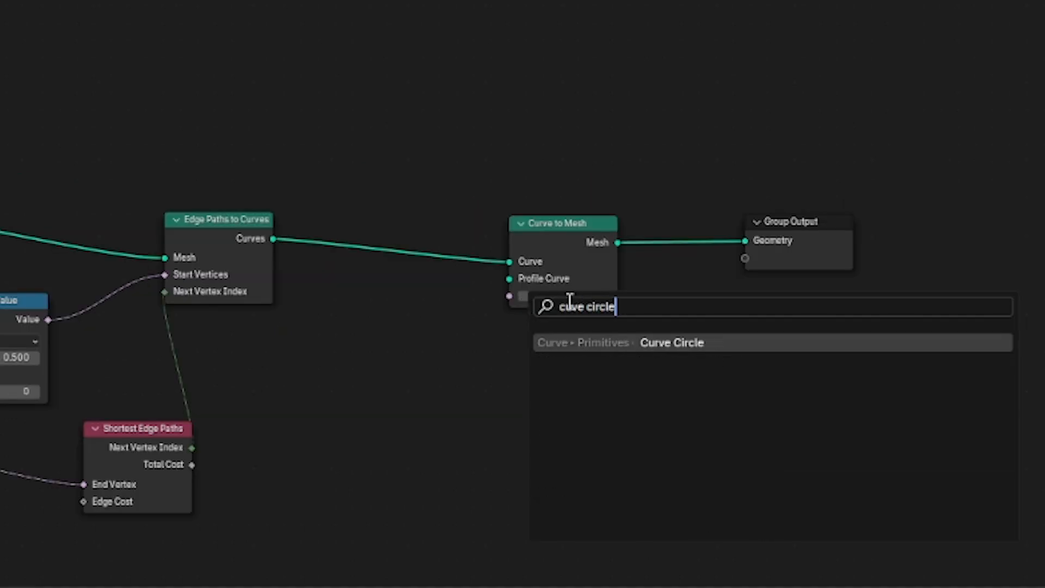
{"action": "left_click", "coordinate": [672, 341]}
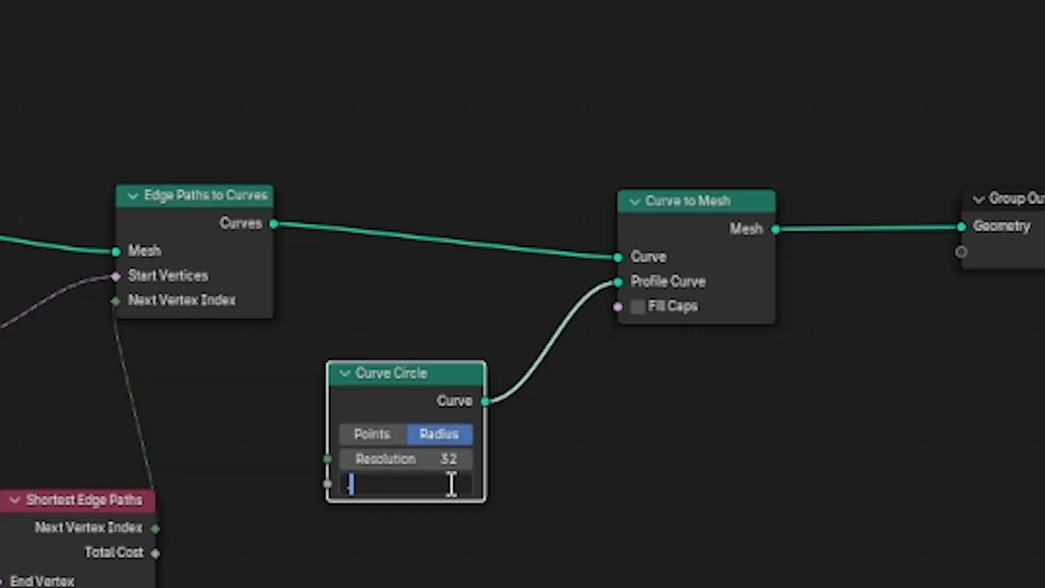
{"action": "type", "text": ".008 m"}
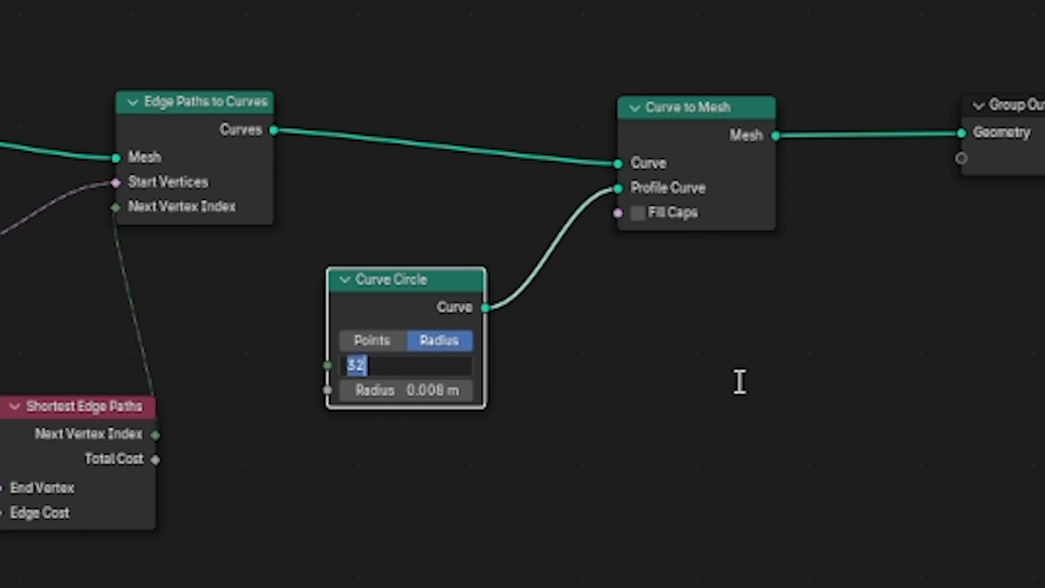
{"action": "key", "text": "Return"}
{"action": "type", "text": "set"}
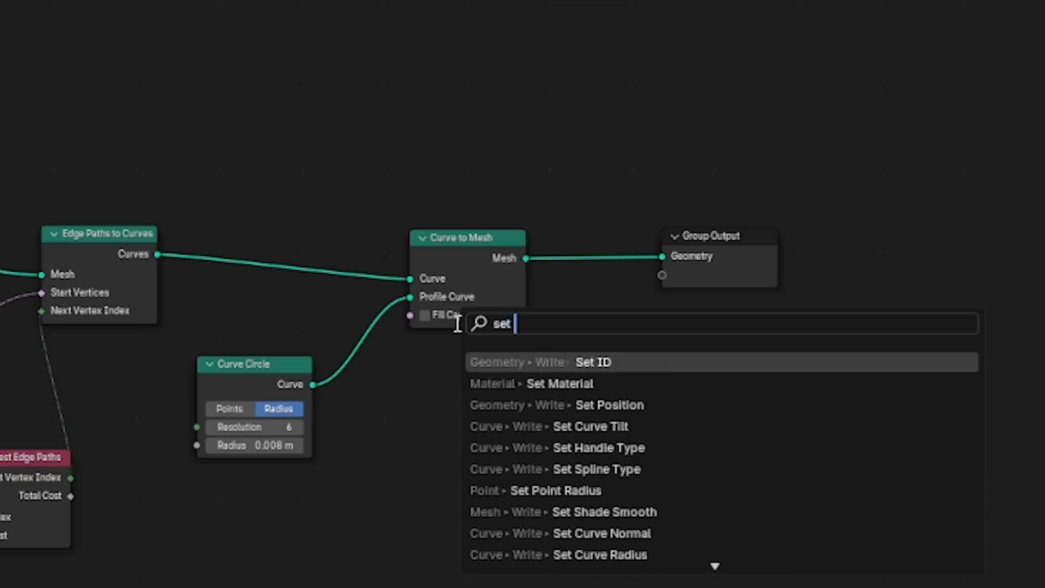
Step: Insert a Set Spline Type node and set its type to NURBS
{"action": "type", "text": "spline"}
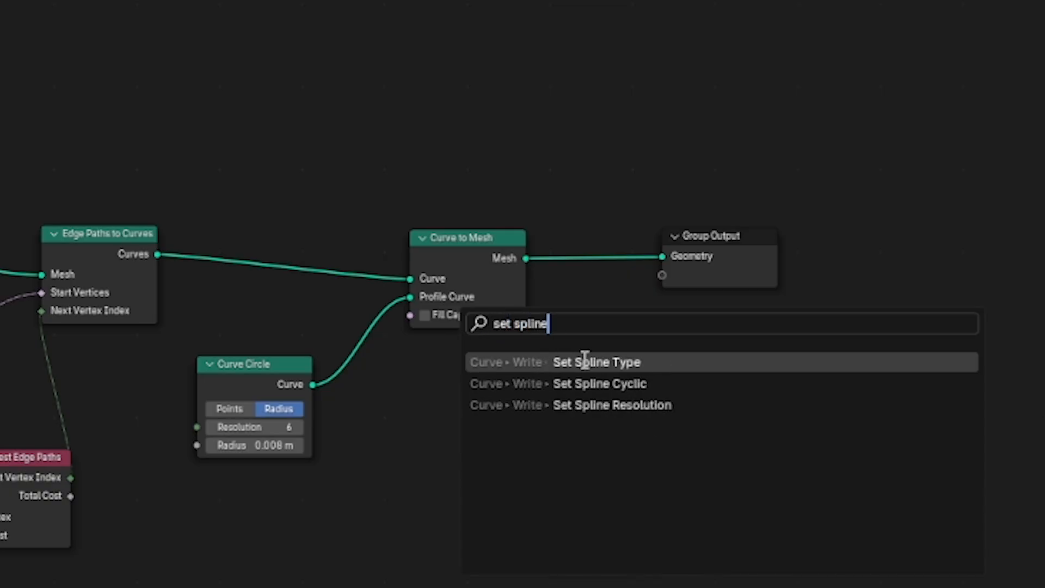
{"action": "left_click", "coordinate": [597, 361]}
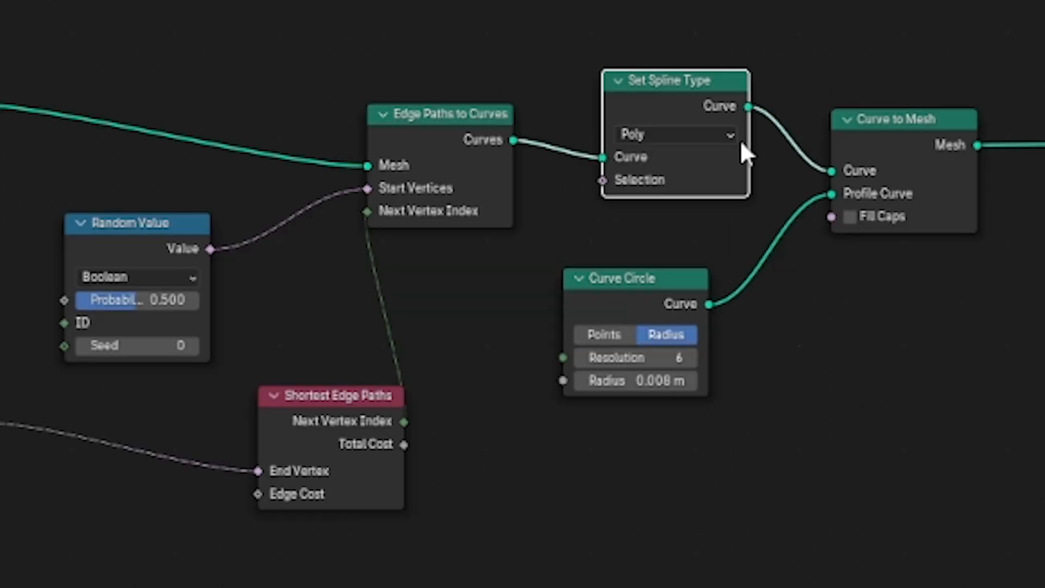
{"action": "left_click", "coordinate": [673, 134]}
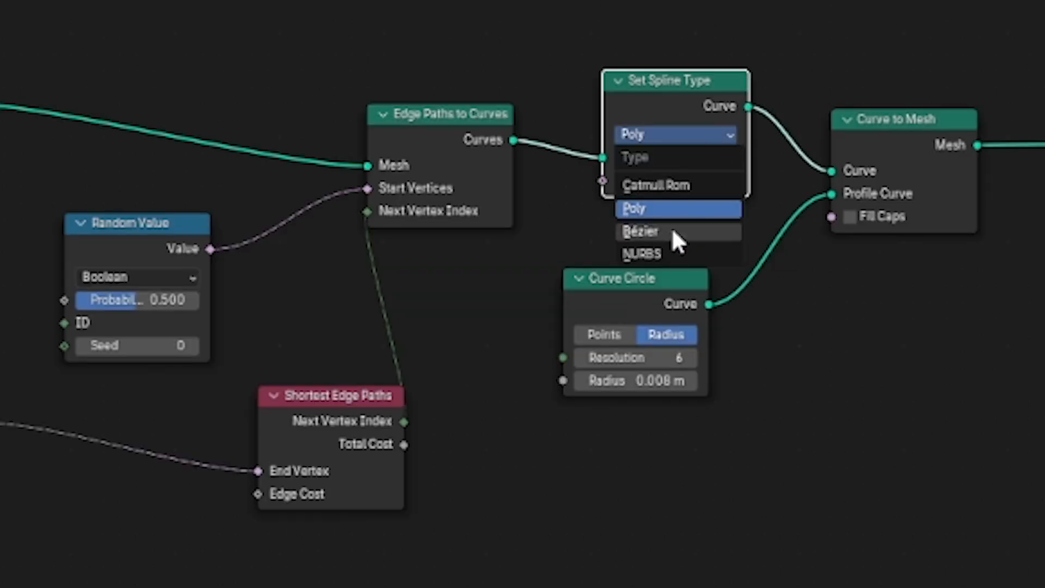
{"action": "left_click", "coordinate": [640, 253]}
{"action": "type", "text": "set curve radi"}
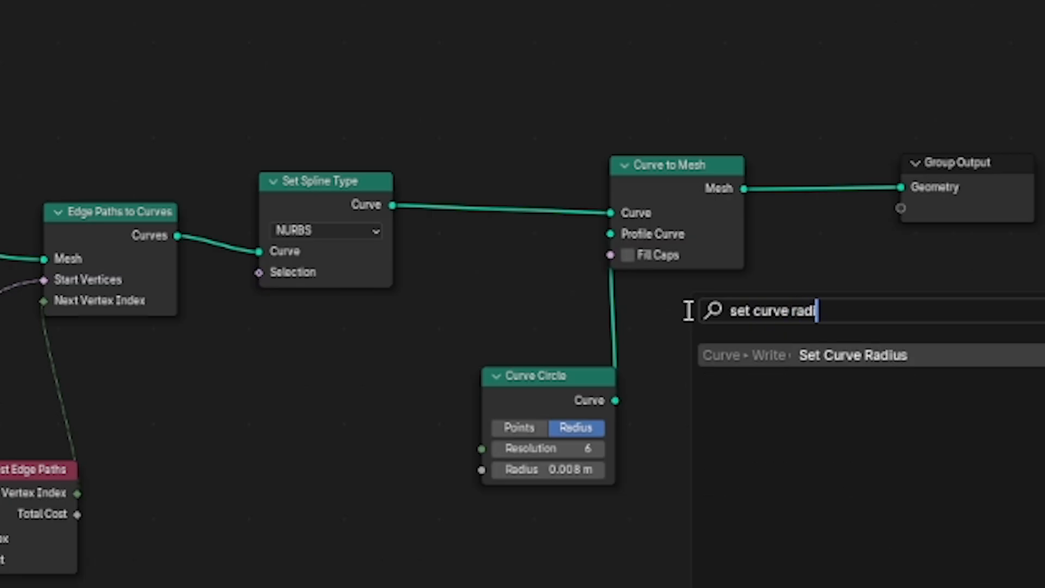
Step: Add a Set Curve Radius node fed by Spline Parameter through a Math node
{"action": "left_click", "coordinate": [852, 354]}
{"action": "type", "text": "s"}
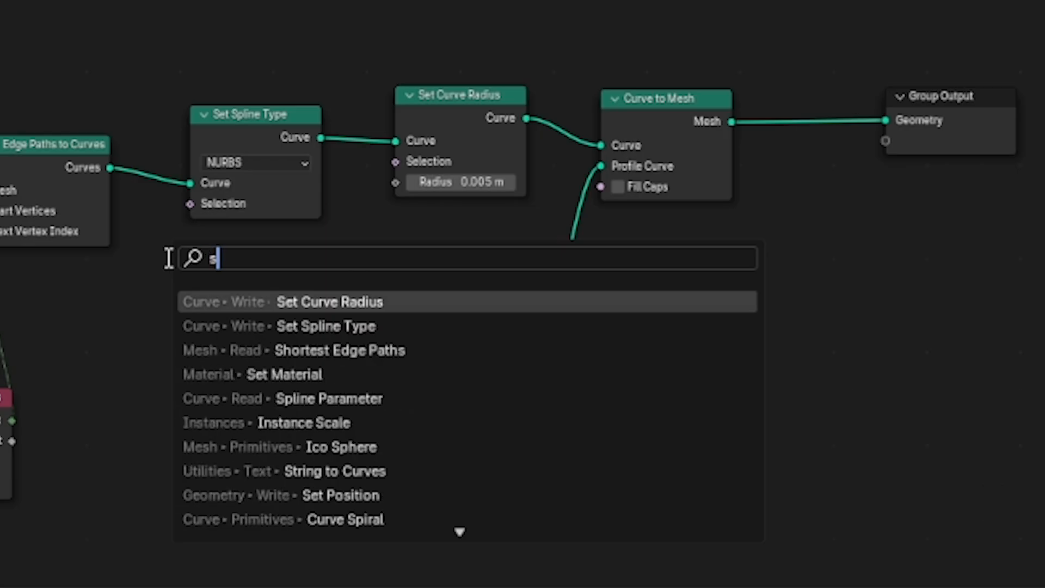
{"action": "type", "text": "pline para"}
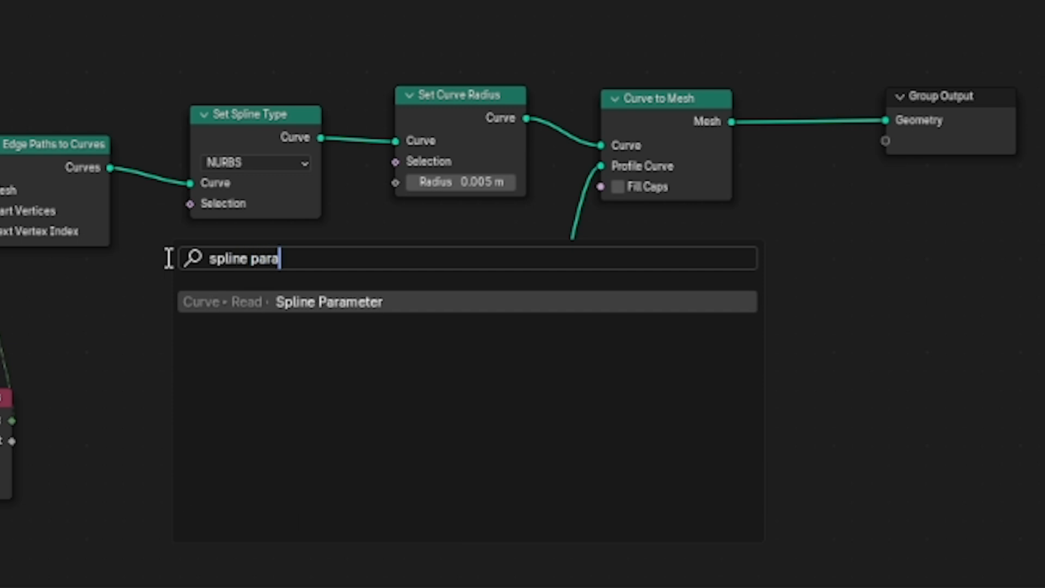
{"action": "left_click", "coordinate": [328, 301]}
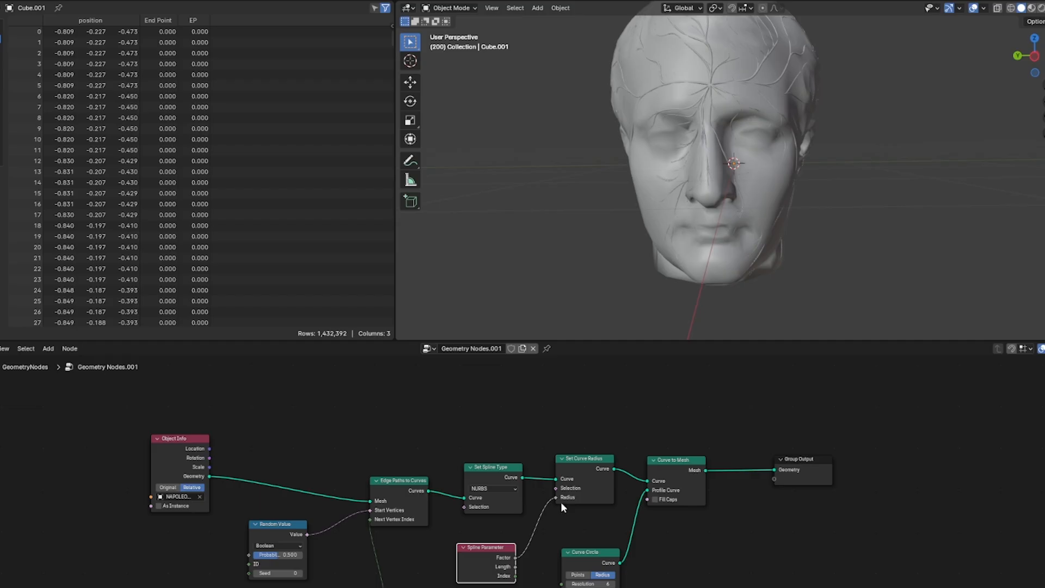
{"action": "type", "text": "math"}
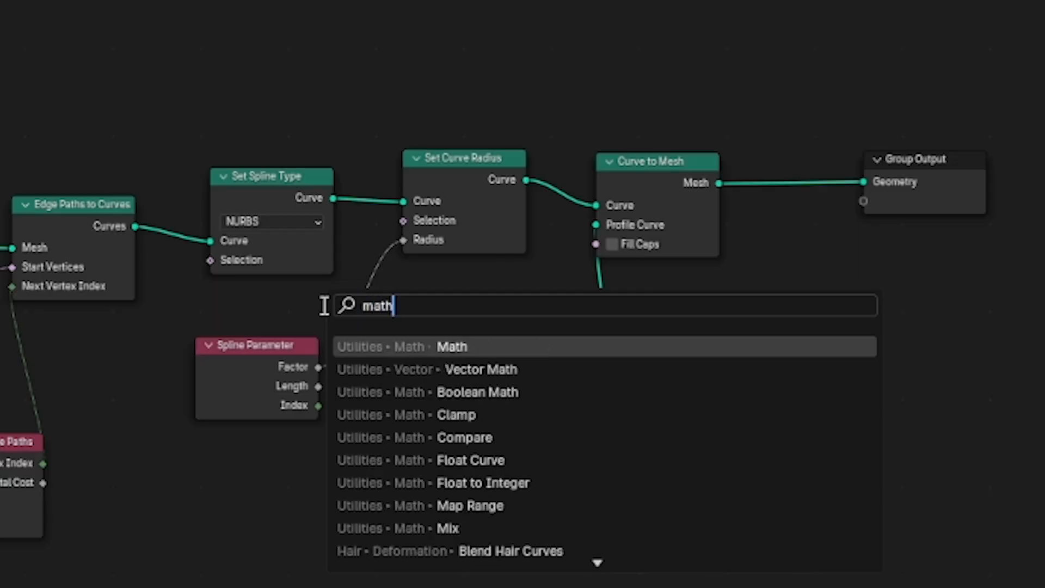
{"action": "left_click", "coordinate": [452, 346]}
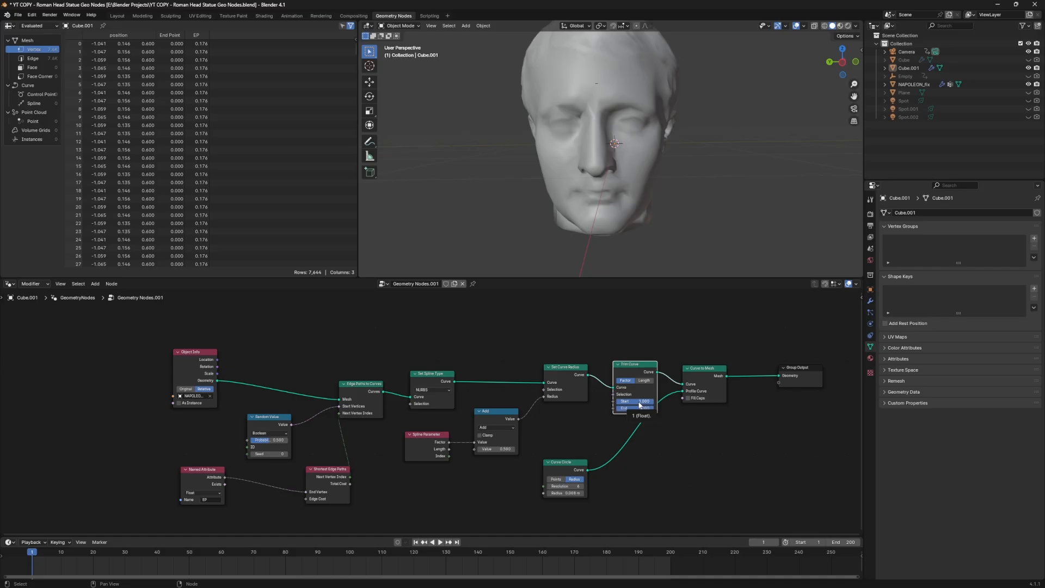
Step: Insert a keyframe on the Trim Curve node's Start value
{"action": "right_click", "coordinate": [638, 402]}
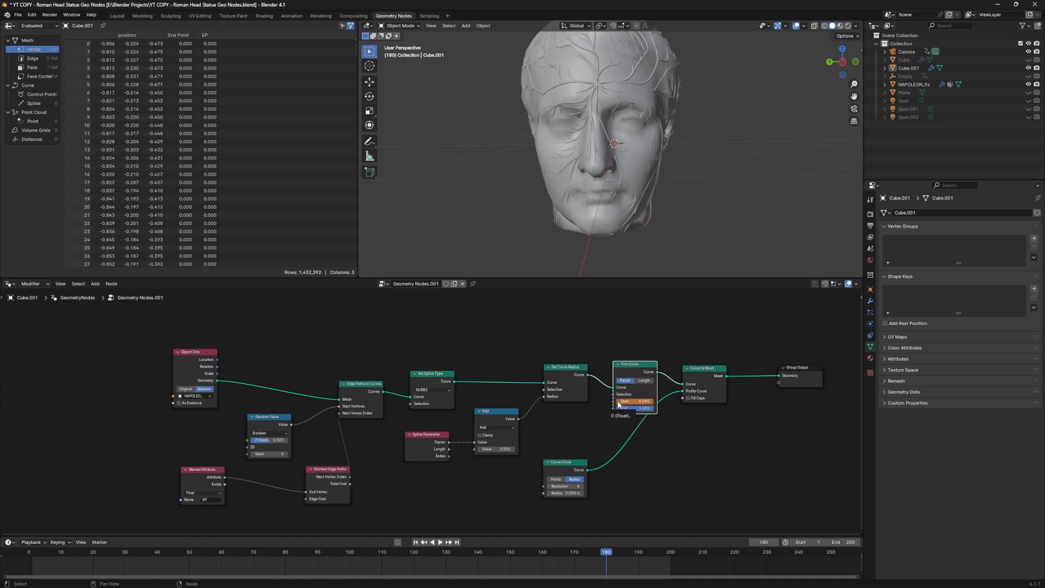
{"action": "right_click", "coordinate": [635, 400]}
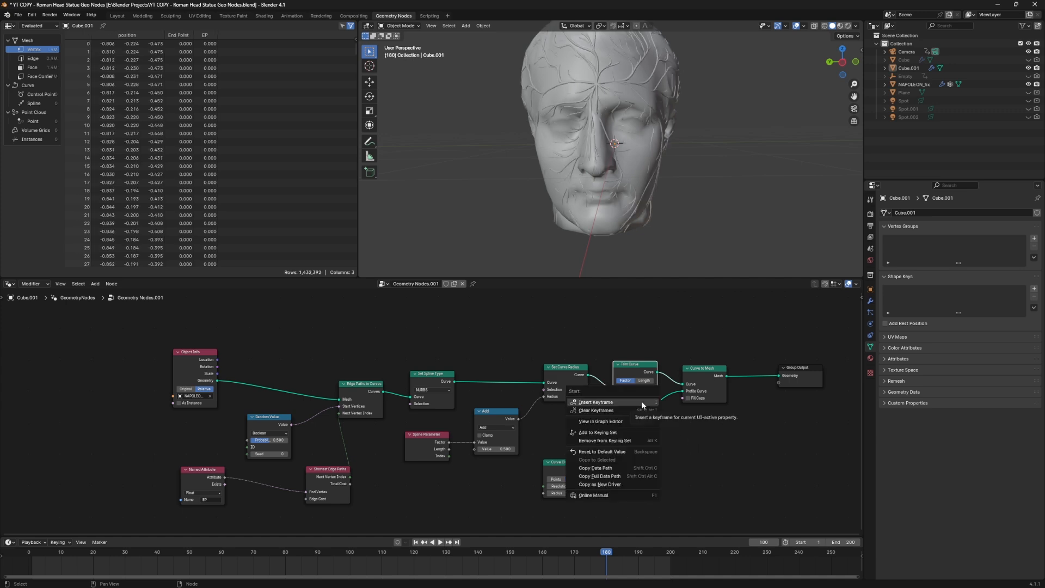
{"action": "left_click", "coordinate": [597, 401]}
{"action": "type", "text": "set"}
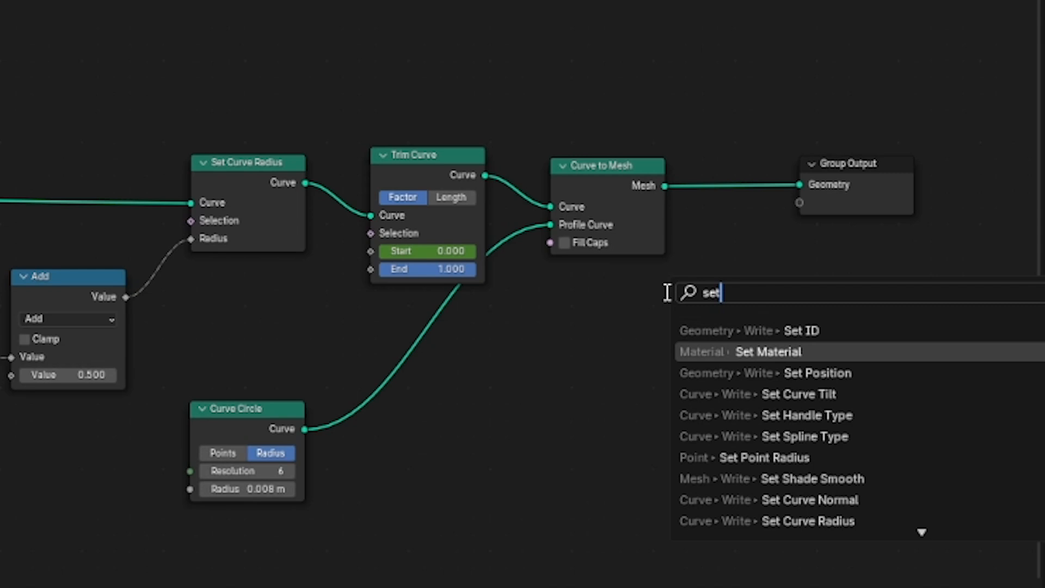
Step: Add a Set Material node before Group Output and view the veins in rendered shading
{"action": "left_click", "coordinate": [768, 351]}
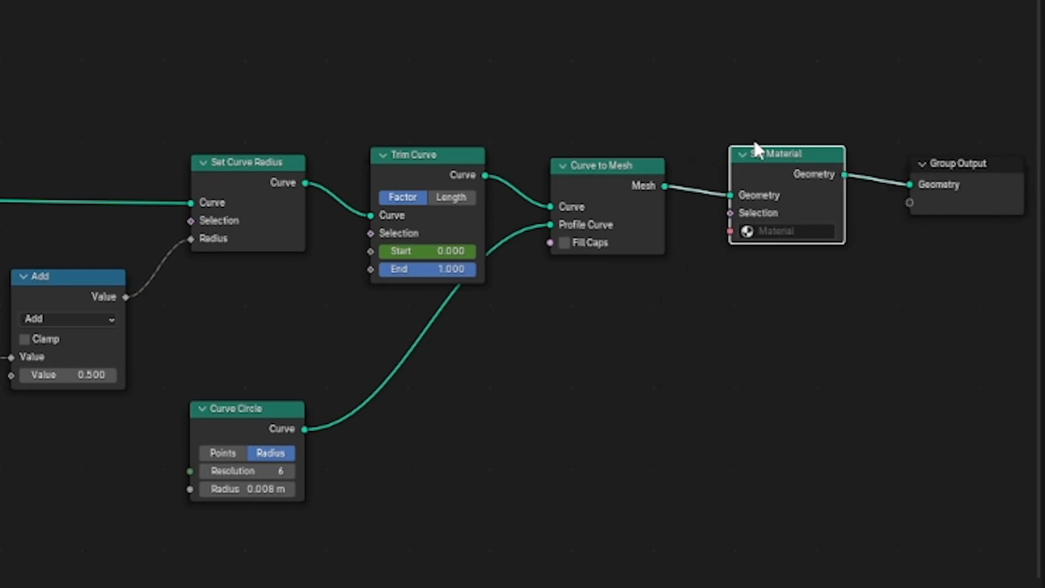
{"action": "mouse_move", "coordinate": [766, 154]}
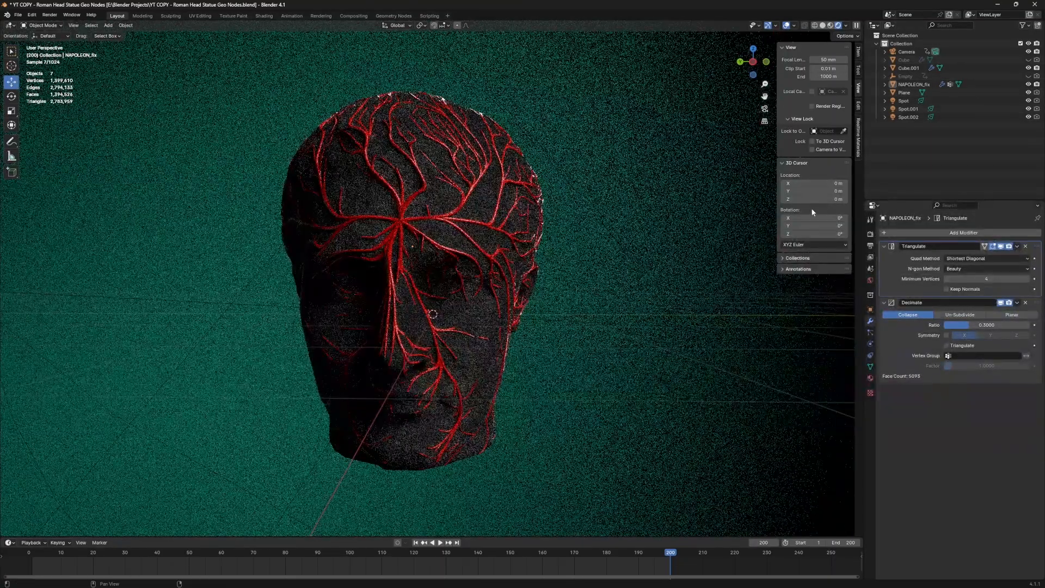
{"action": "left_click", "coordinate": [74, 25]}
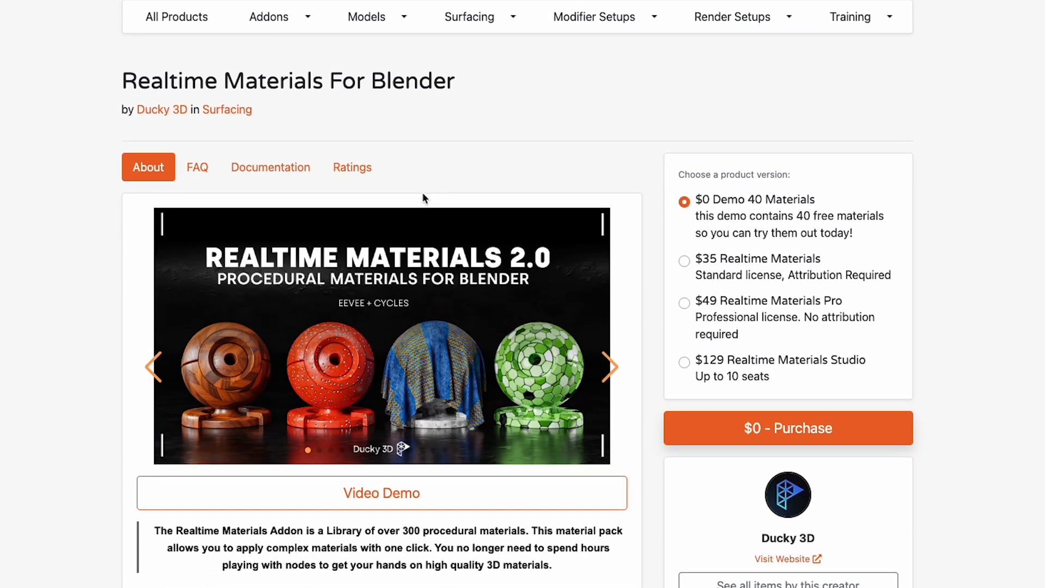
{"action": "scroll", "scroll_direction": "down", "scroll_amount": 3}
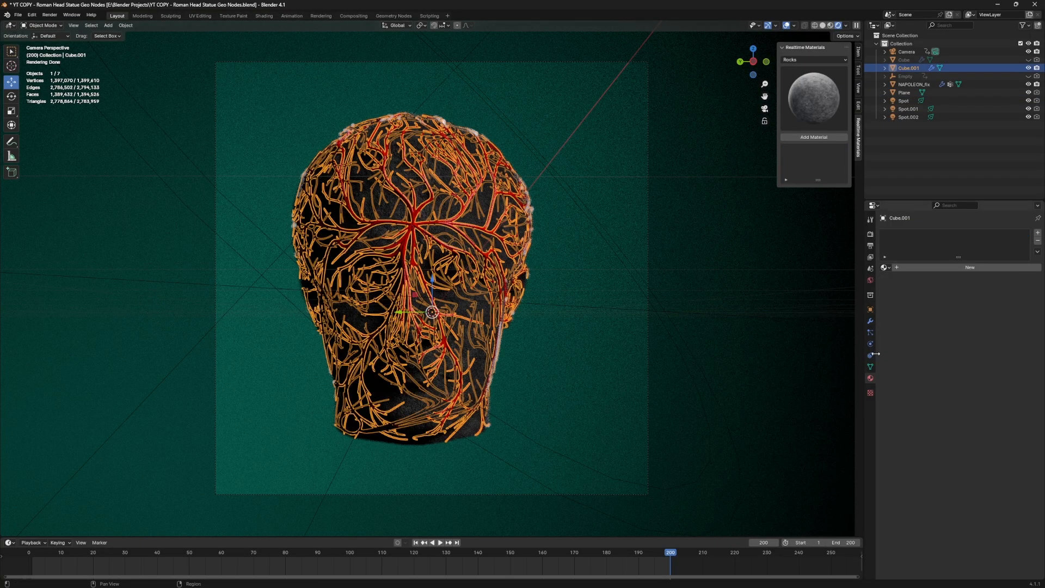
Step: Open the material browse dropdown listing Black, Grain Rock and Material
{"action": "left_click", "coordinate": [887, 267]}
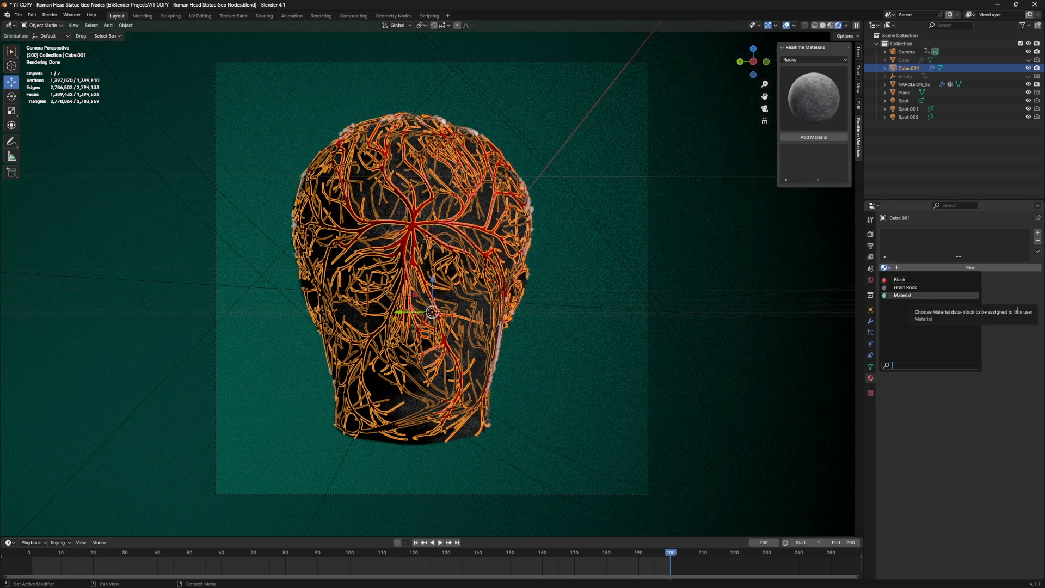